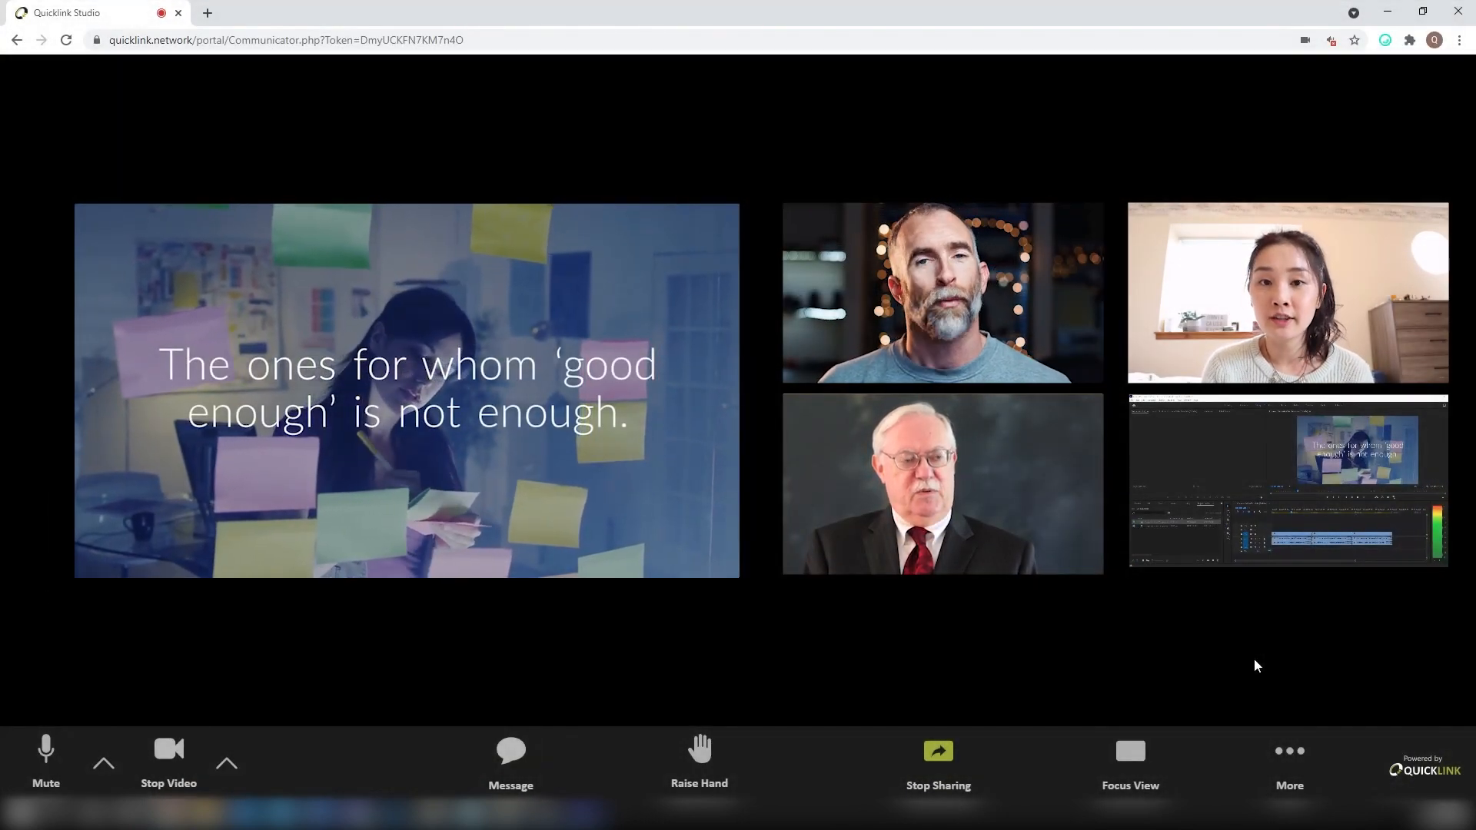
Switch the call to Focus View so the shared Premiere Pro screen fills the main view.
left_click(1129, 762)
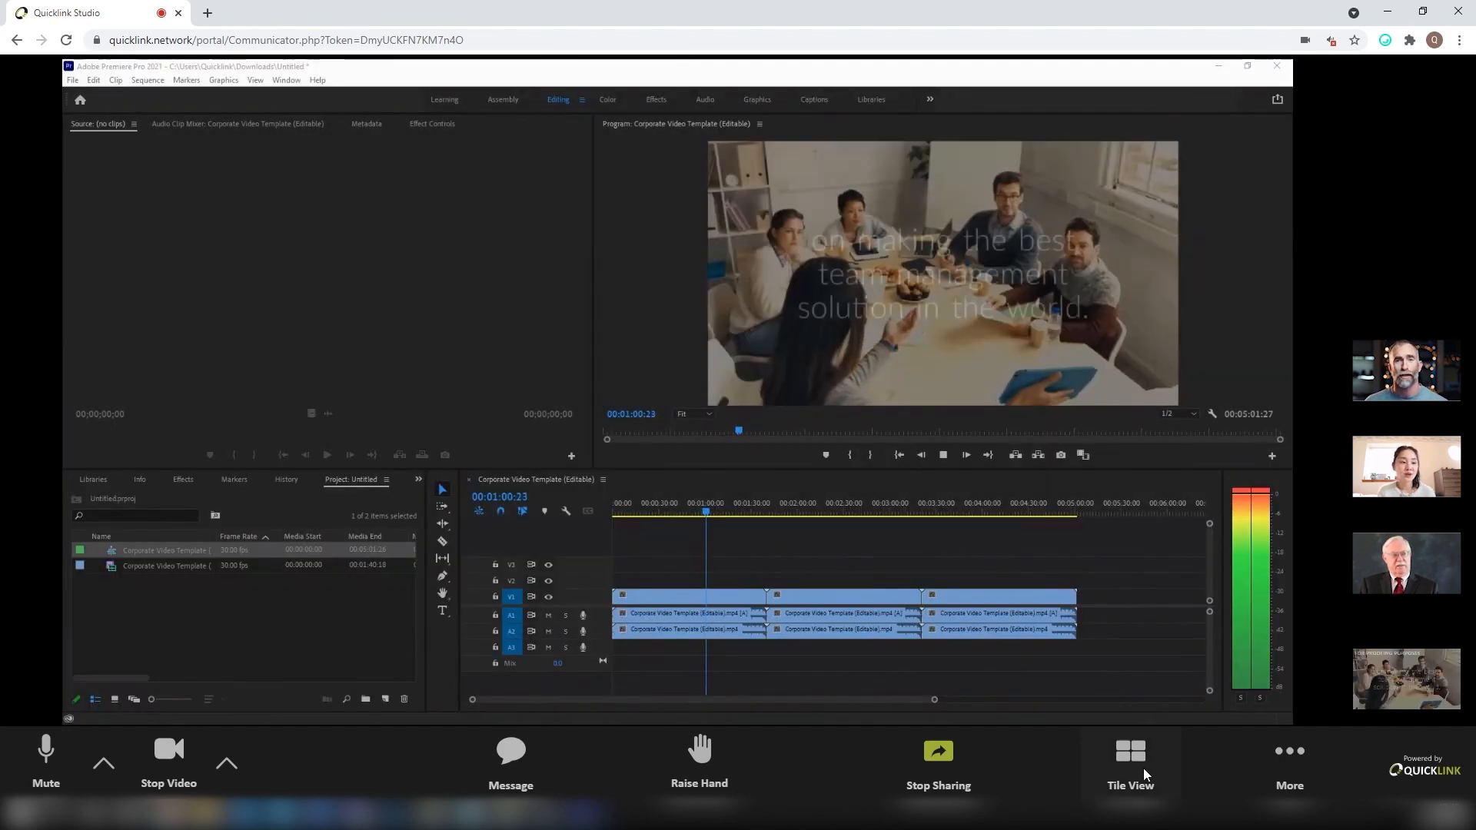
Bring Premiere Pro with the three-clip corporate video sequence to the front.
left_click(1128, 762)
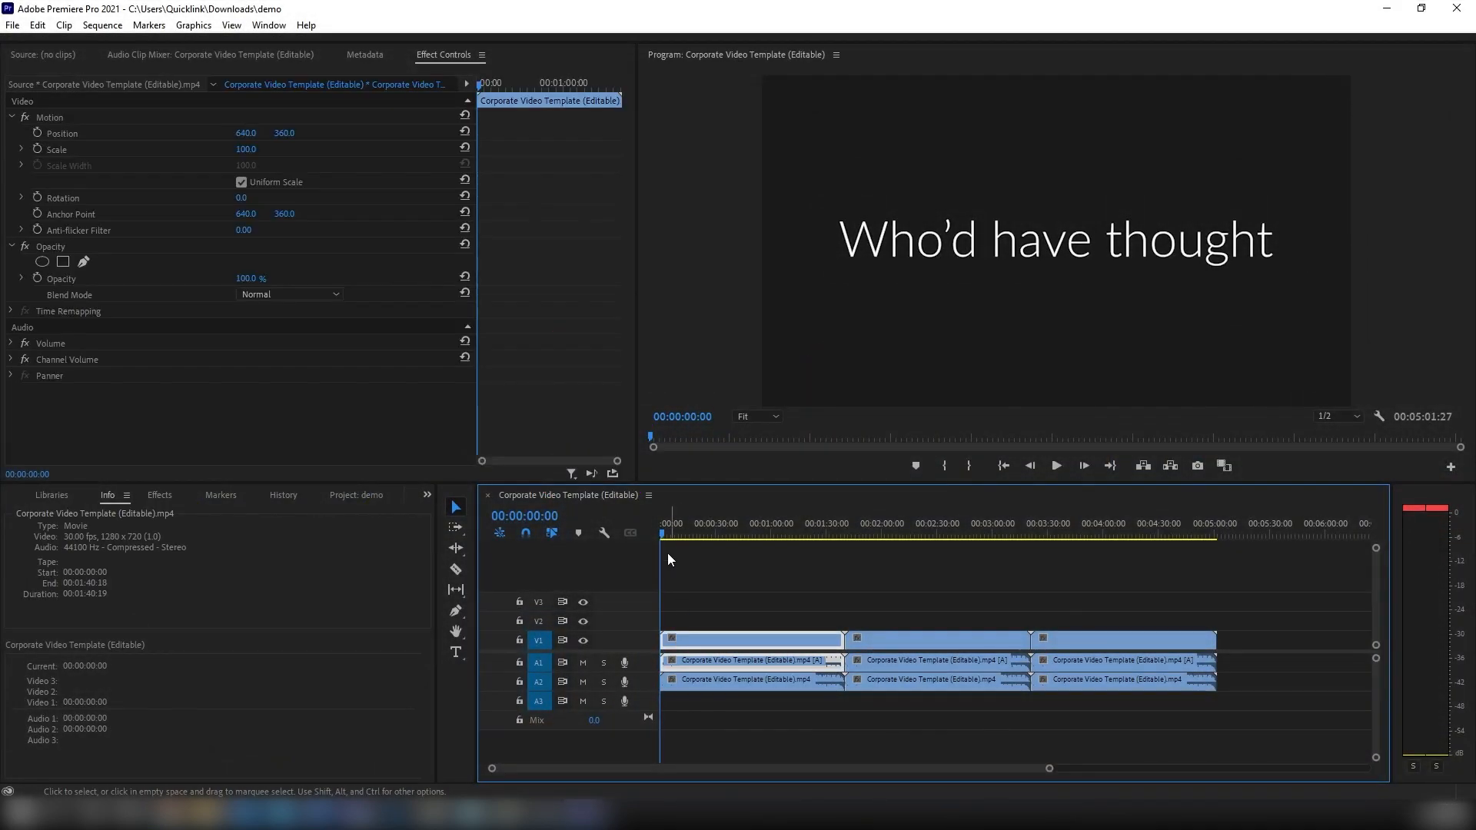
Switch to the Quicklink Manager portal listing the rooms and two desktop channels.
left_click(679, 533)
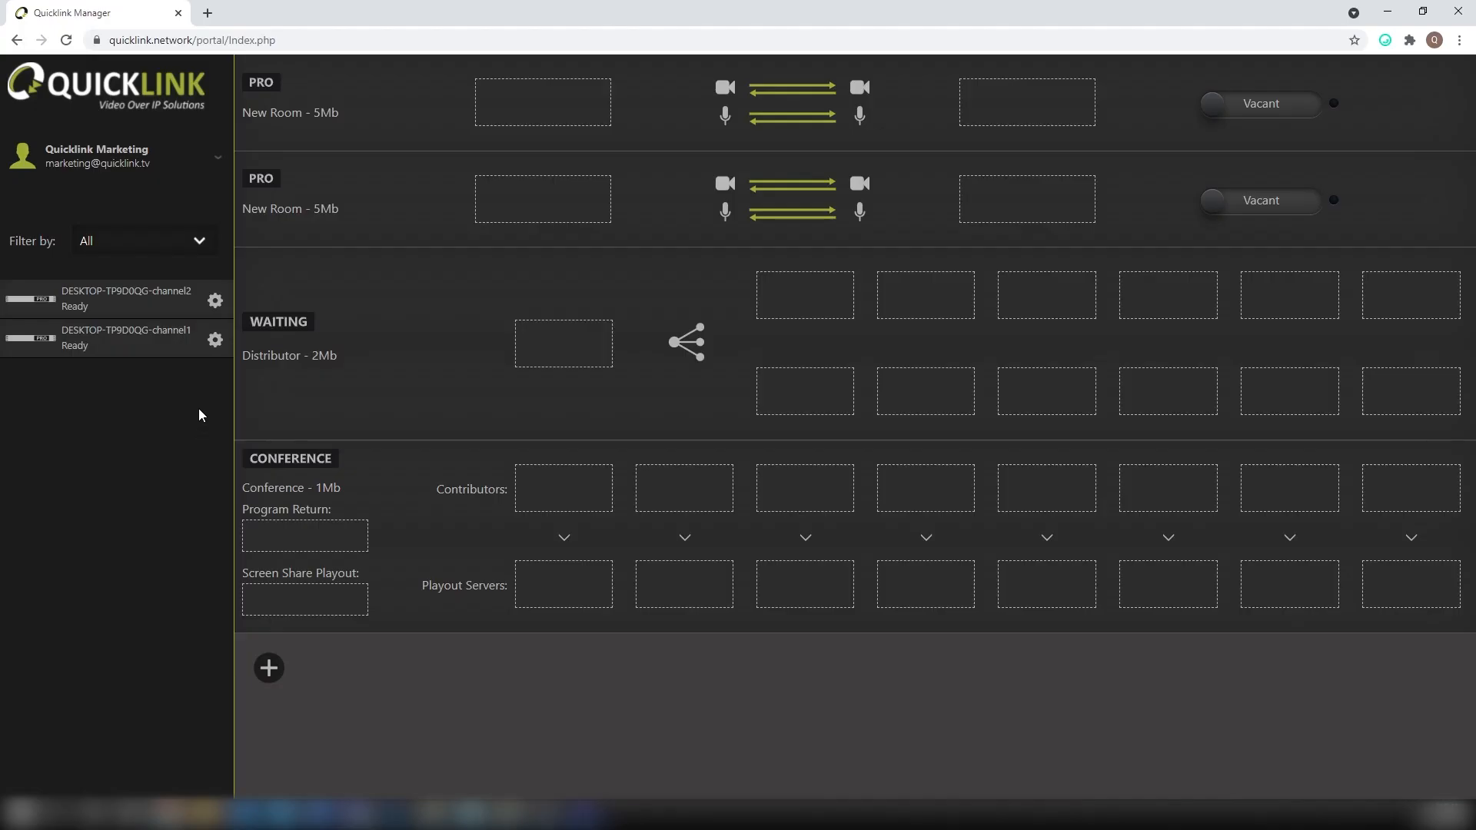
Set channel1's input to NDI Receiver from Adobe Premiere Pro at 1920x1080 maximum resolution.
left_click(214, 340)
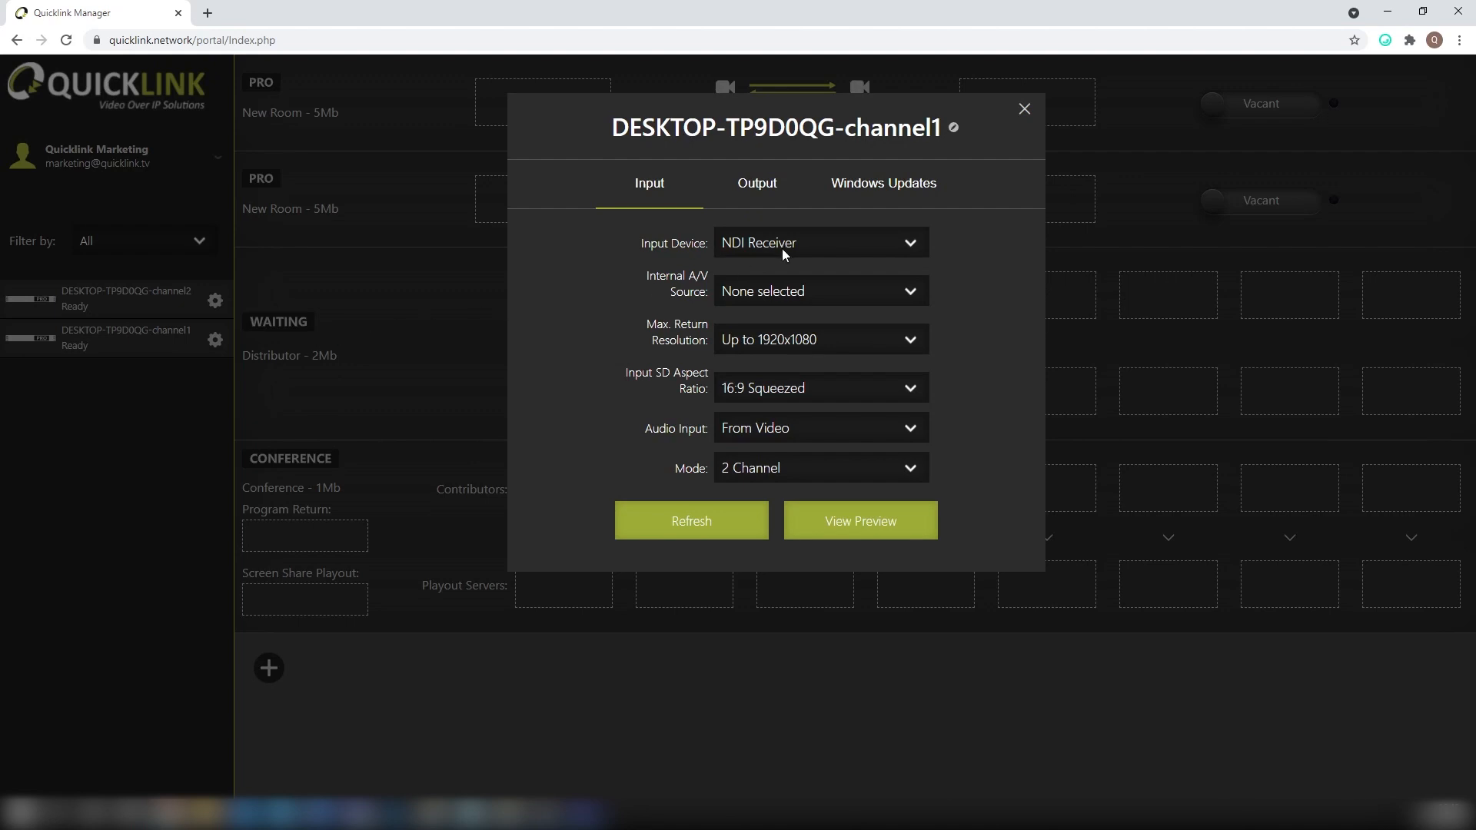
left_click(818, 243)
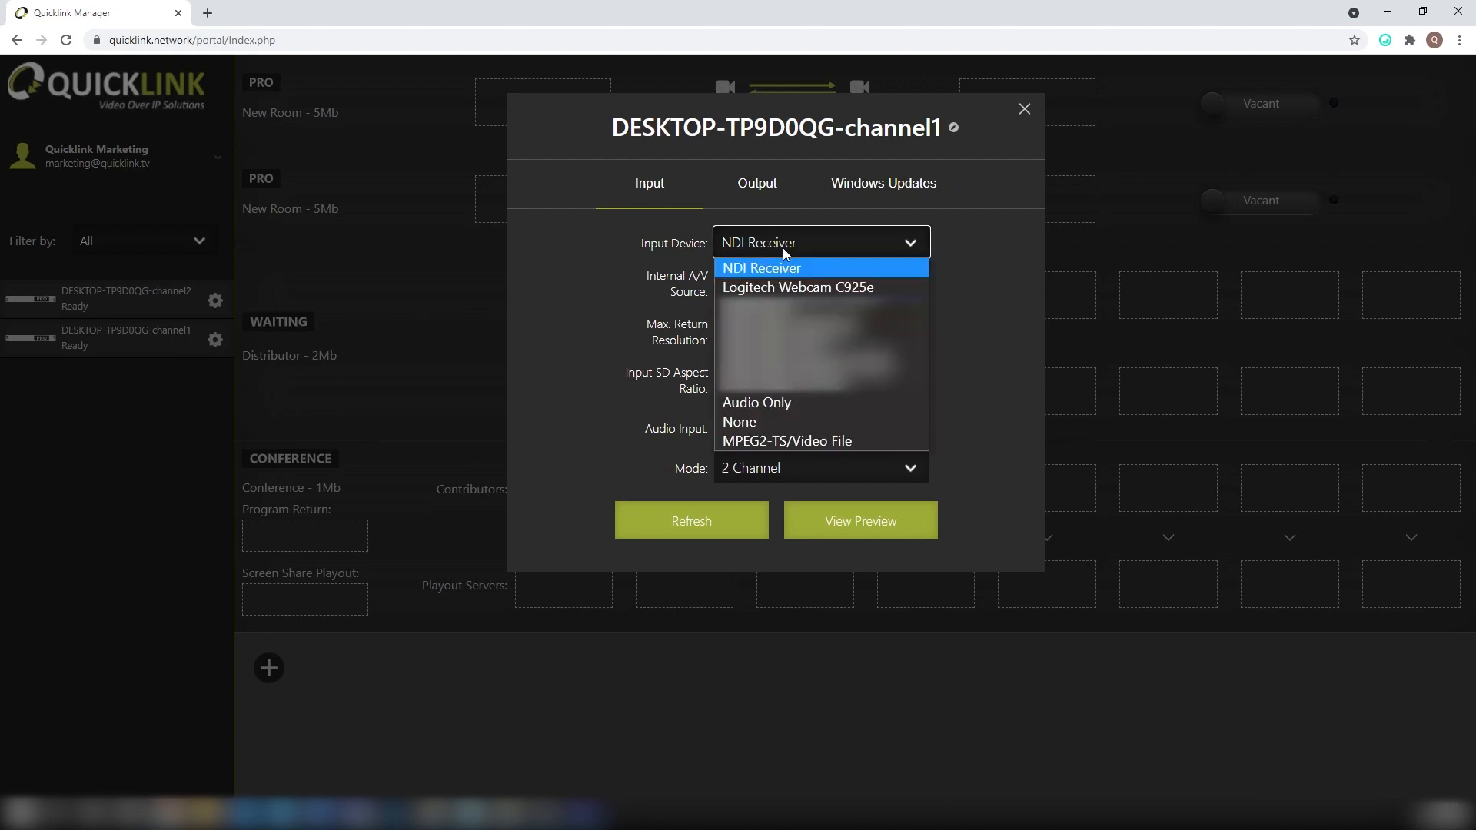
left_click(760, 268)
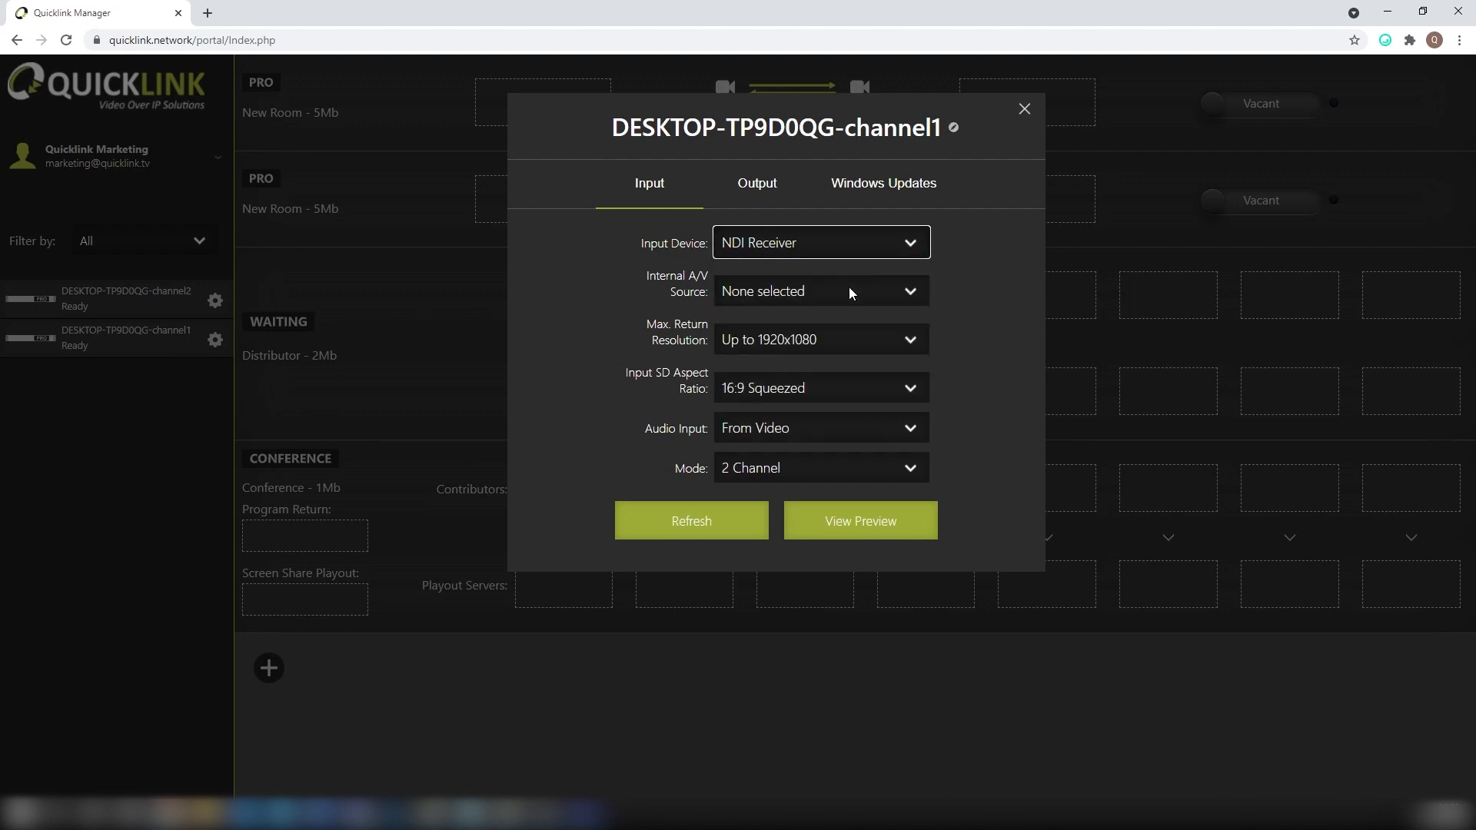
left_click(818, 291)
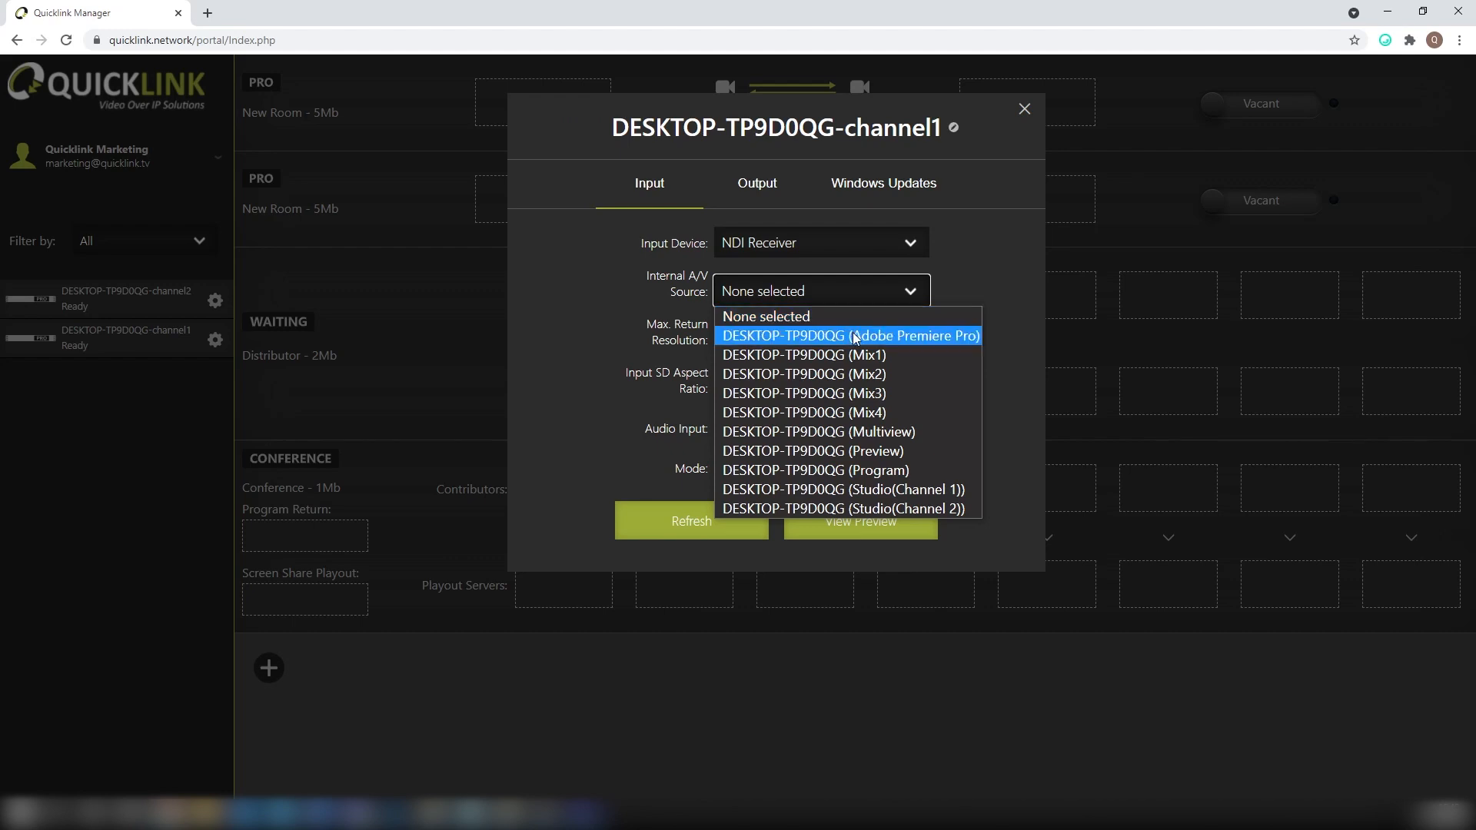
left_click(848, 336)
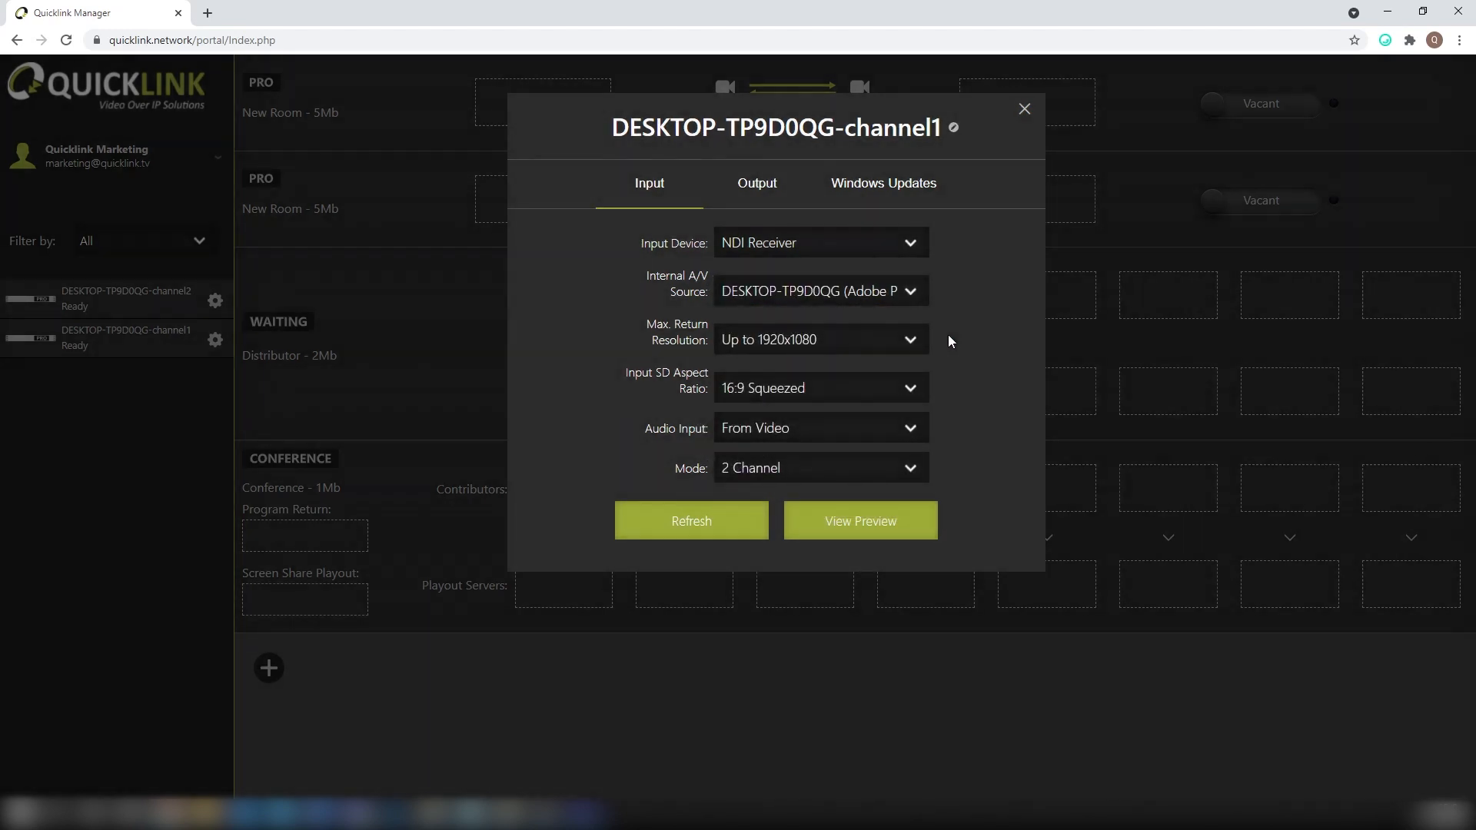
left_click(817, 340)
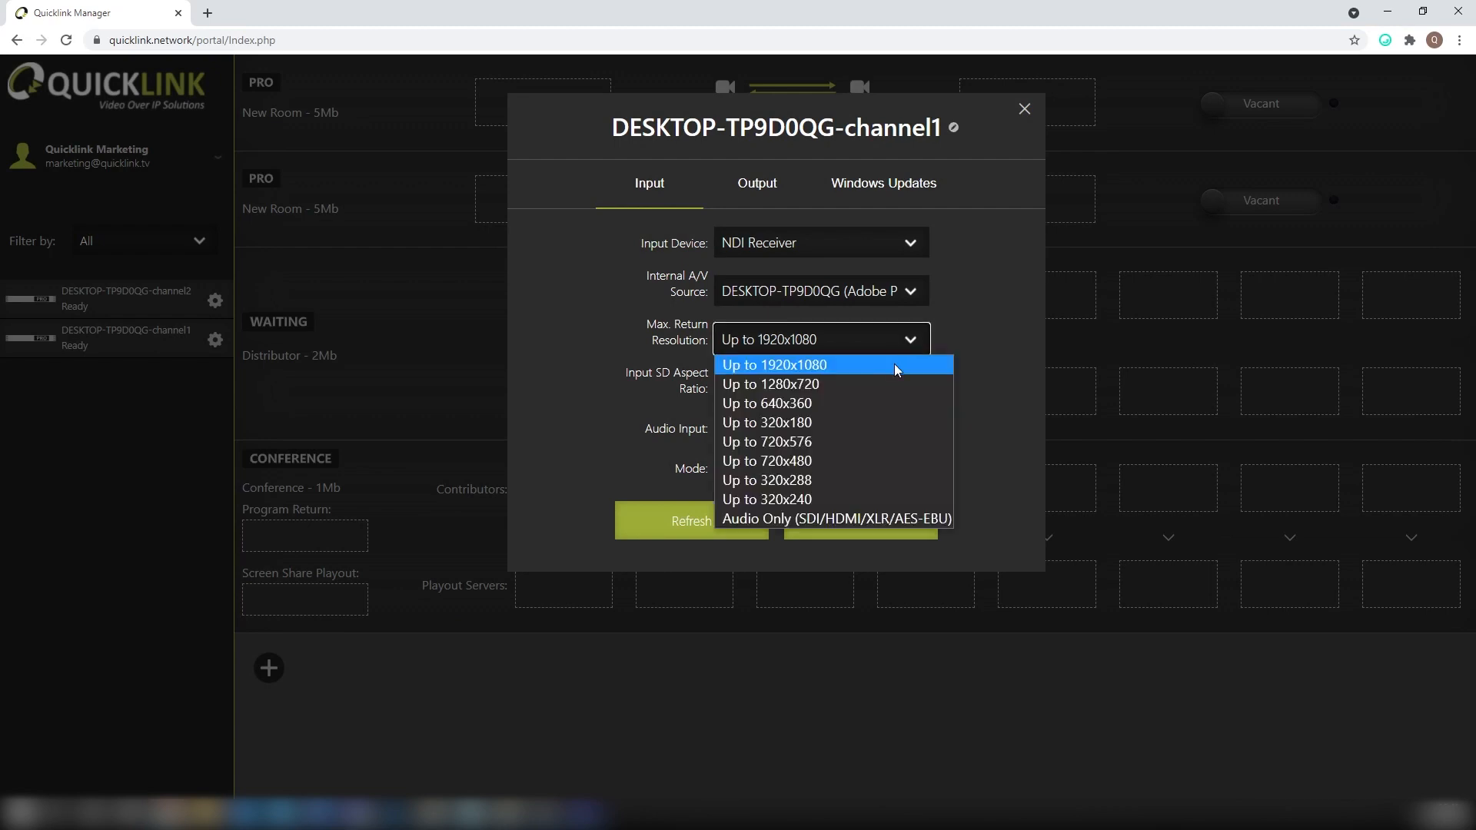
left_click(774, 365)
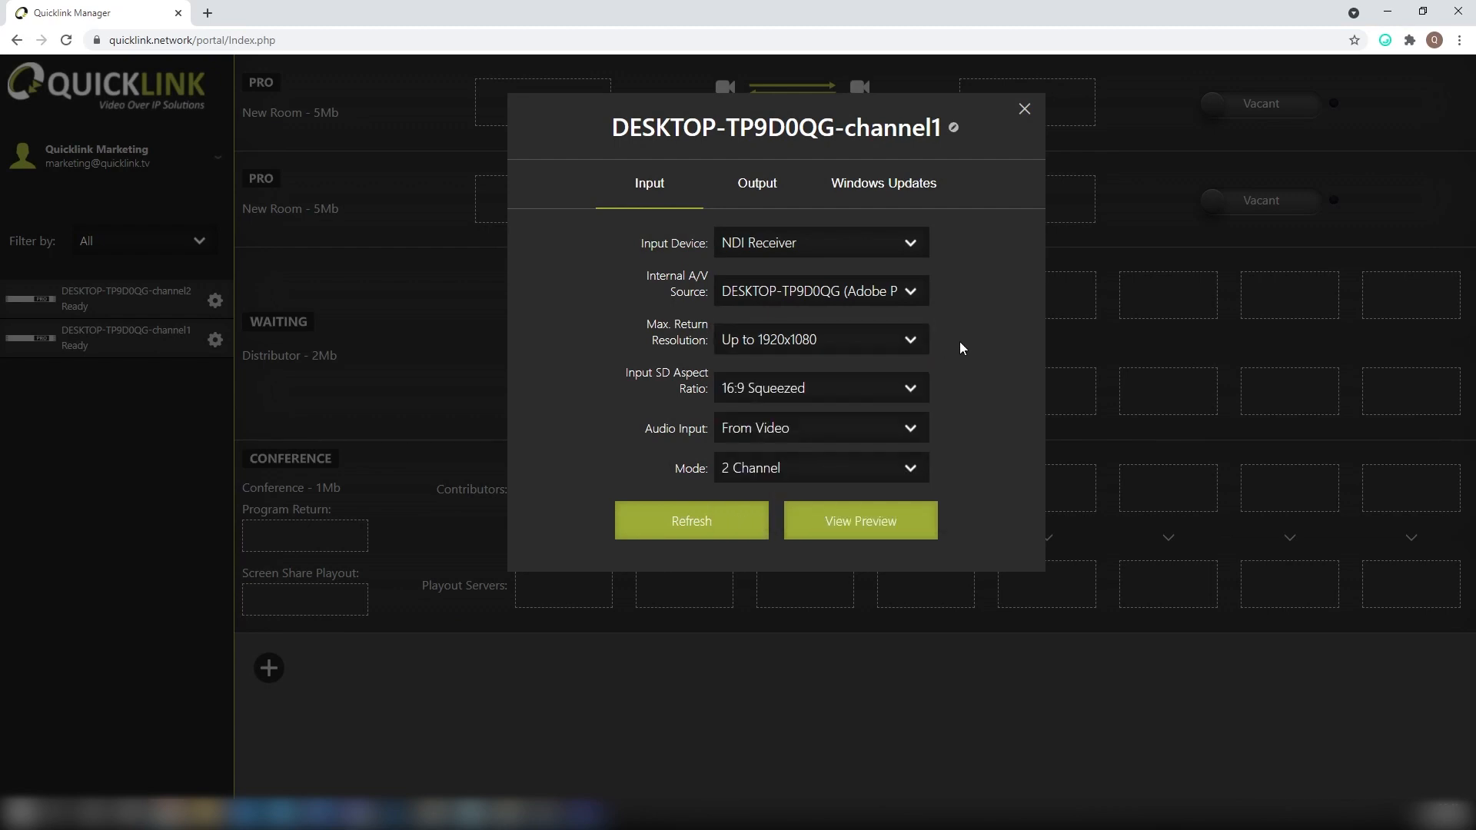
left_click(1023, 108)
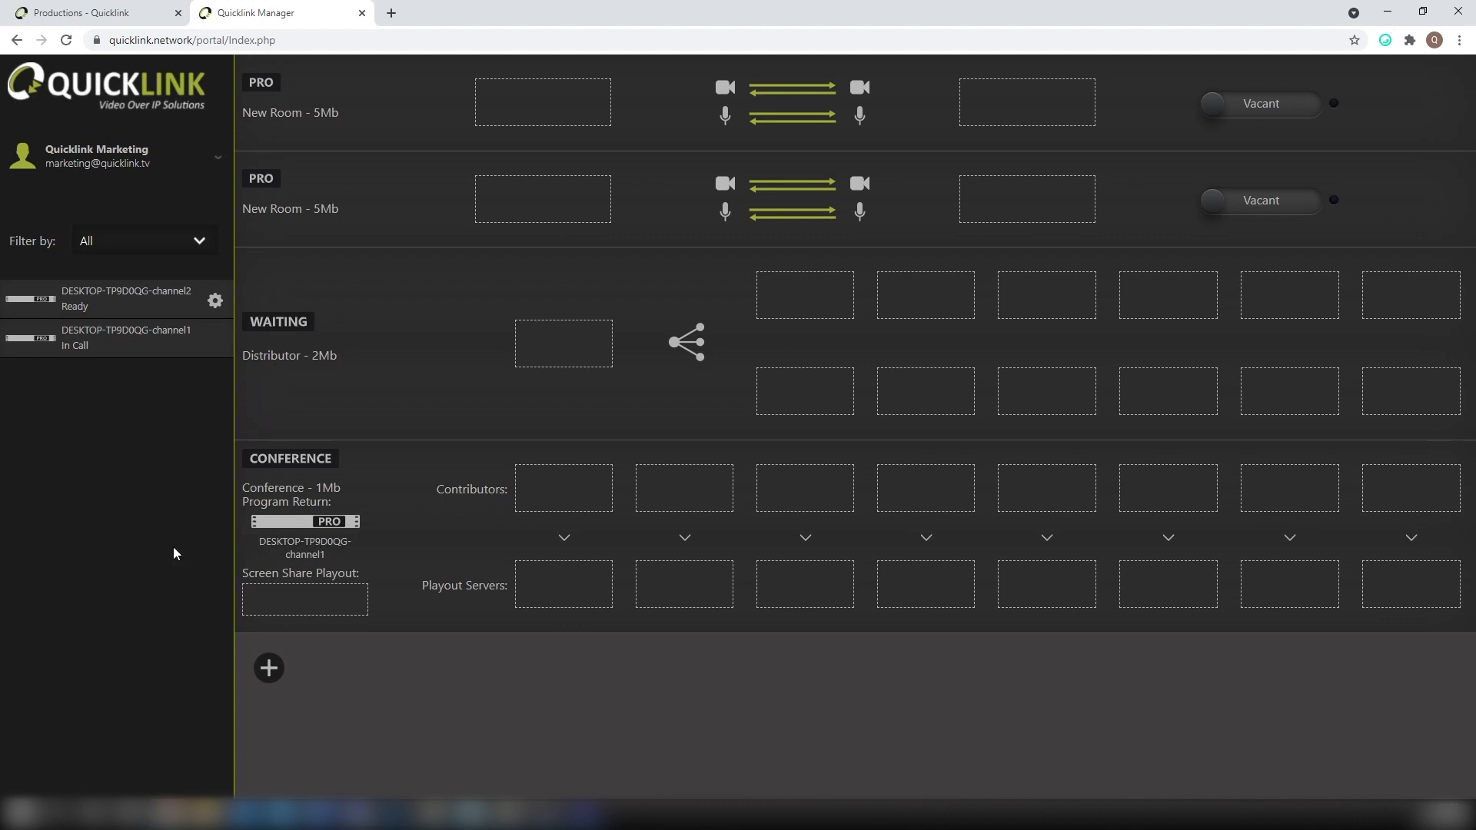
type("JohnPenn")
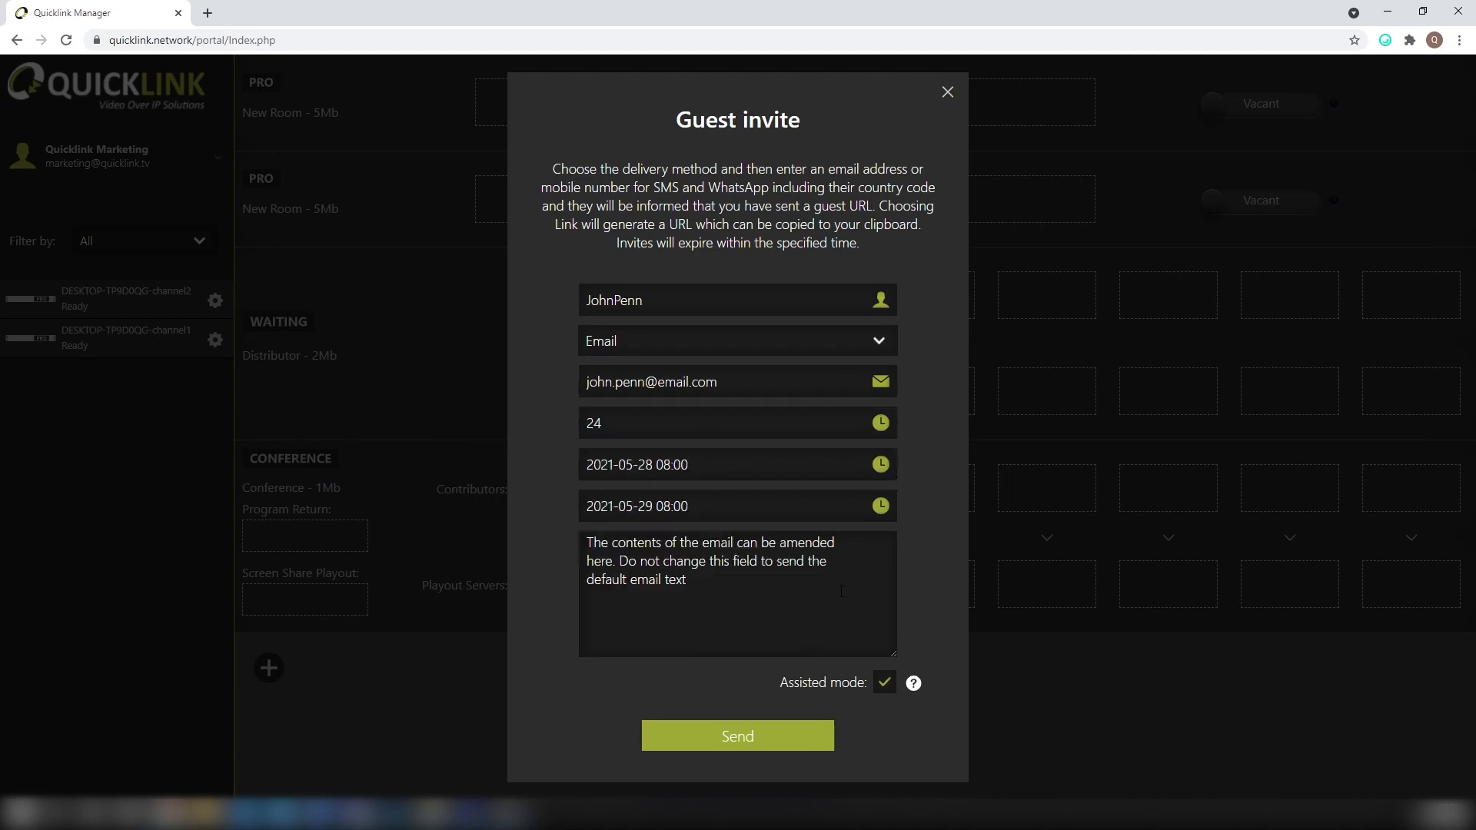
type("MicaMontoya")
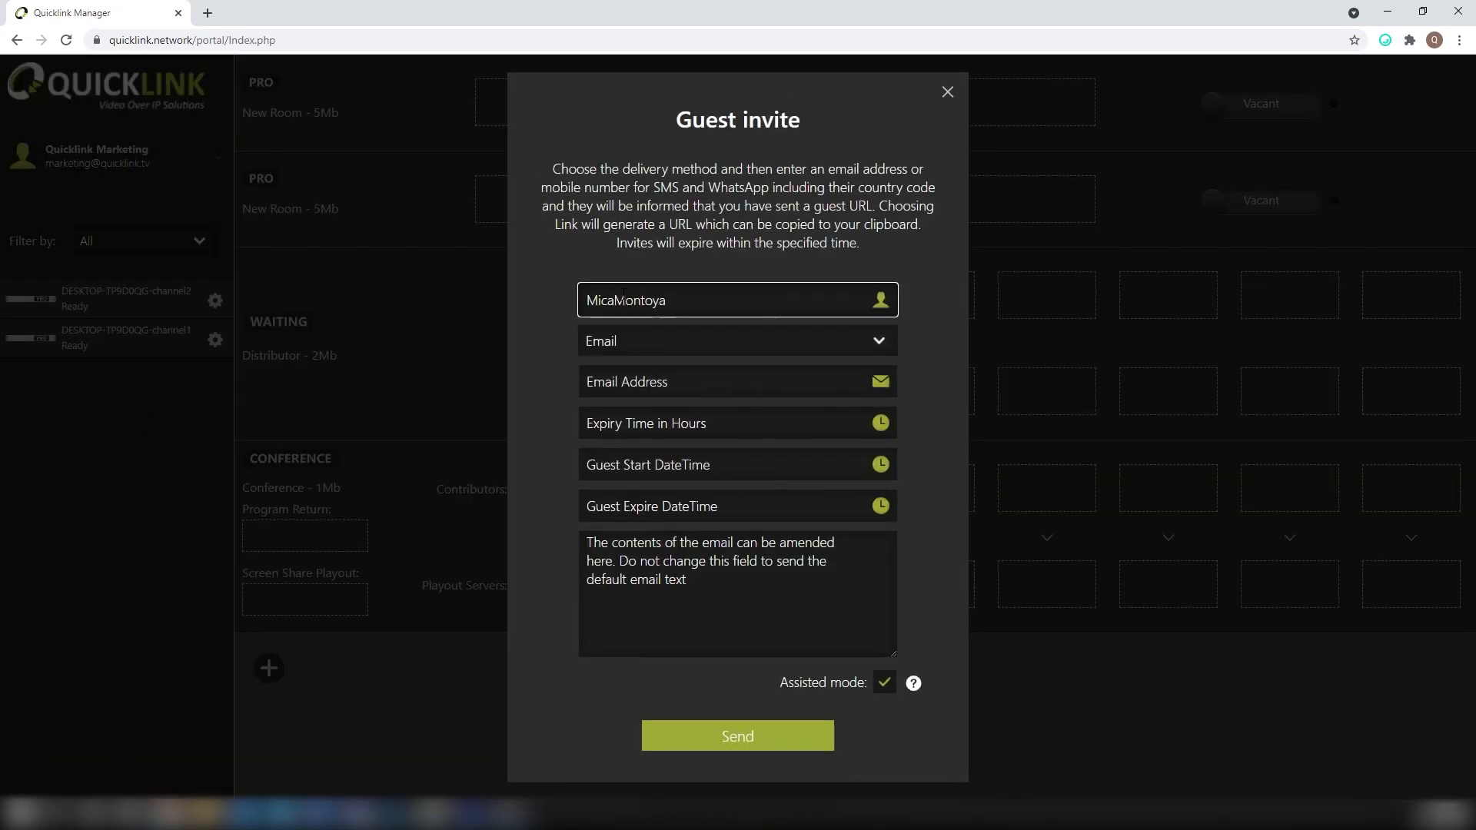
left_click(947, 91)
type("casper")
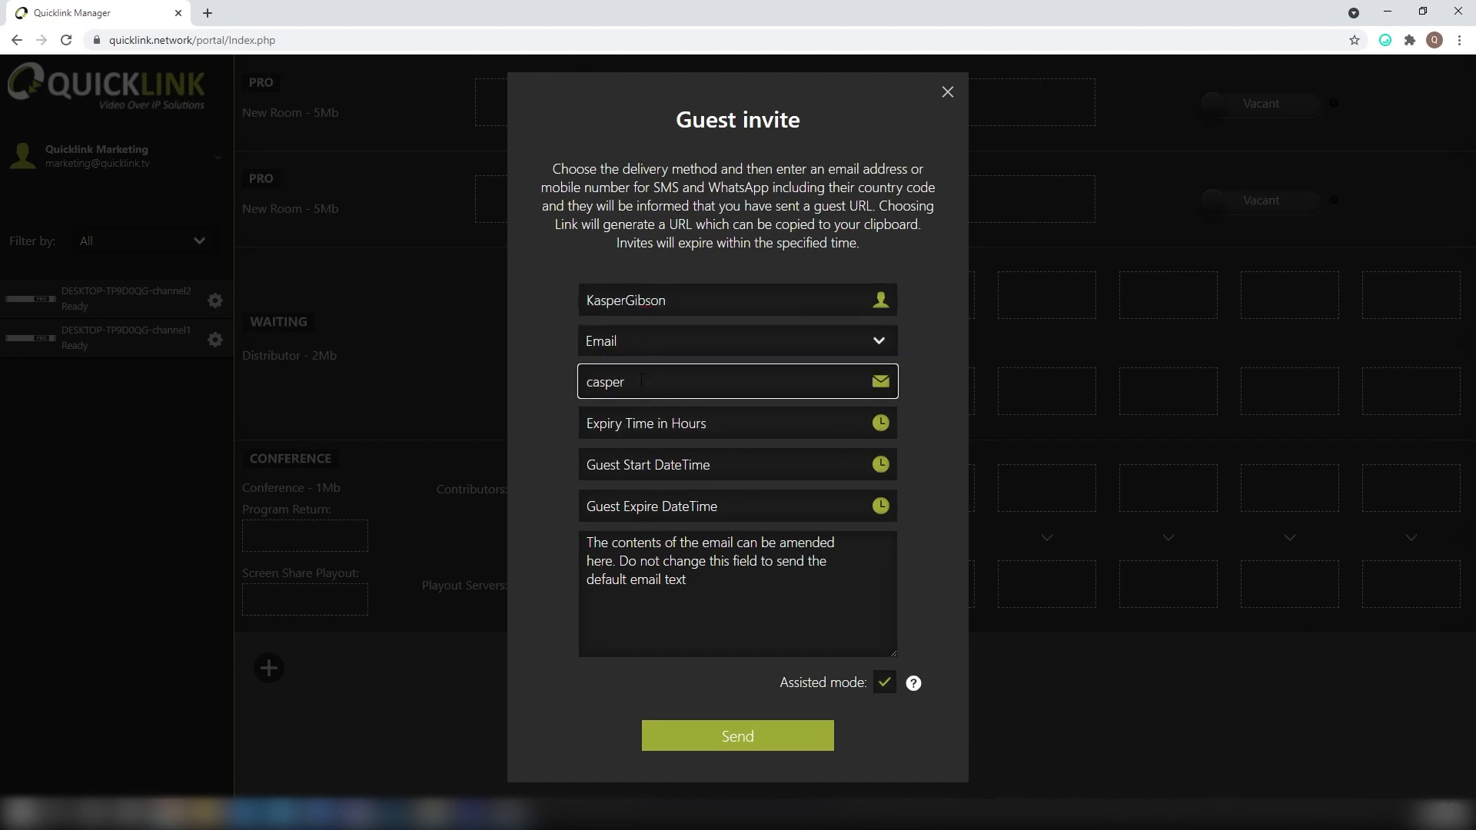
left_click(737, 734)
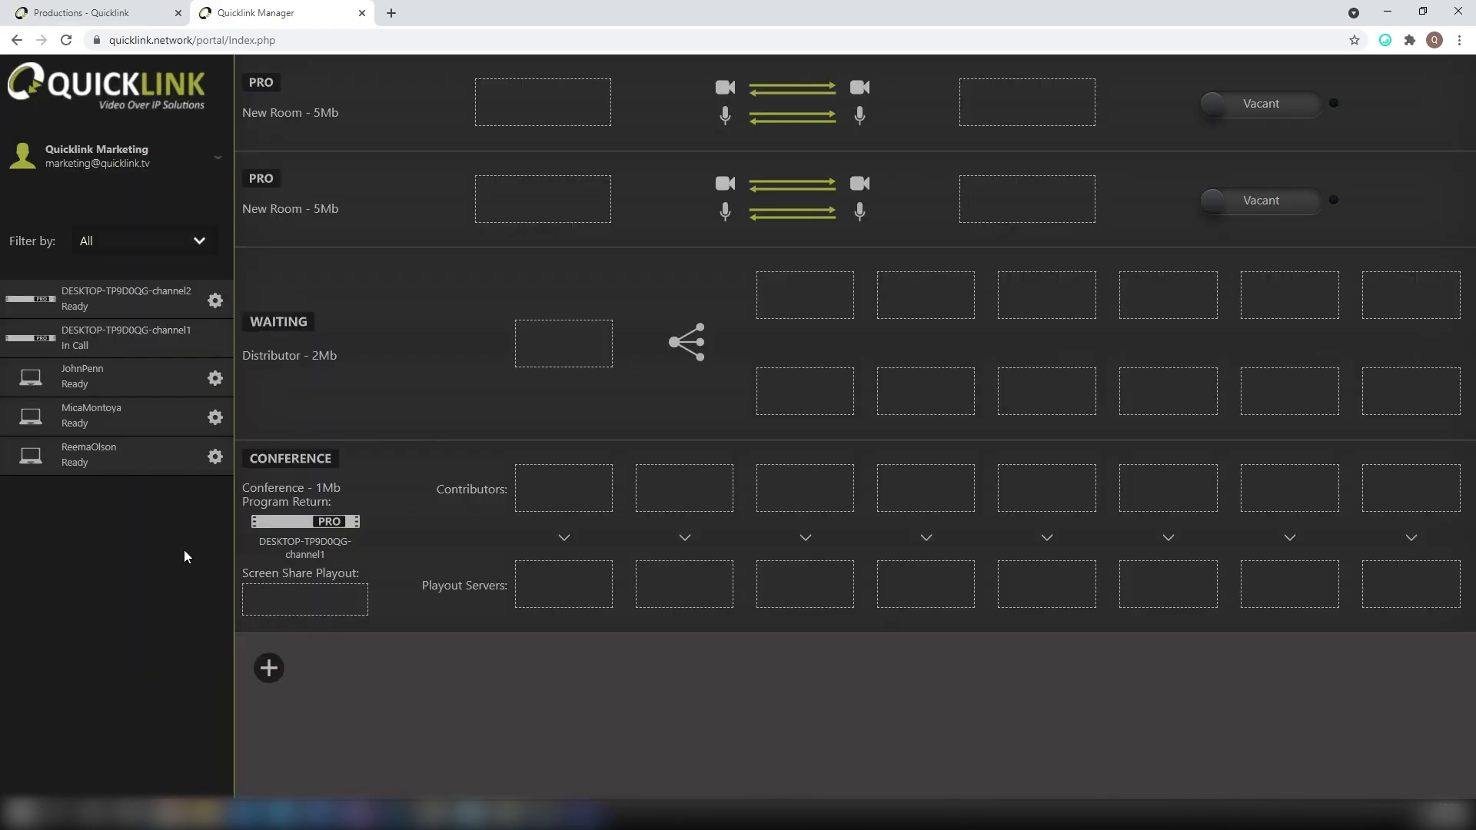